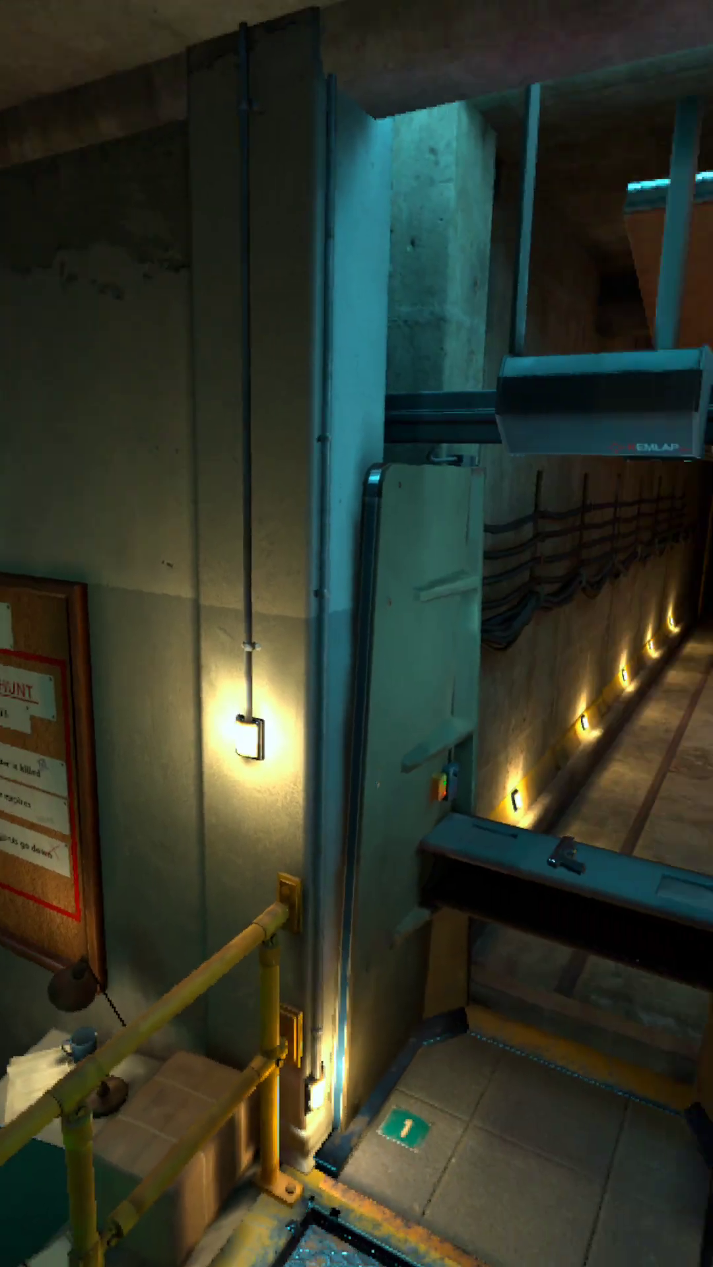
mouse_move(356, 633)
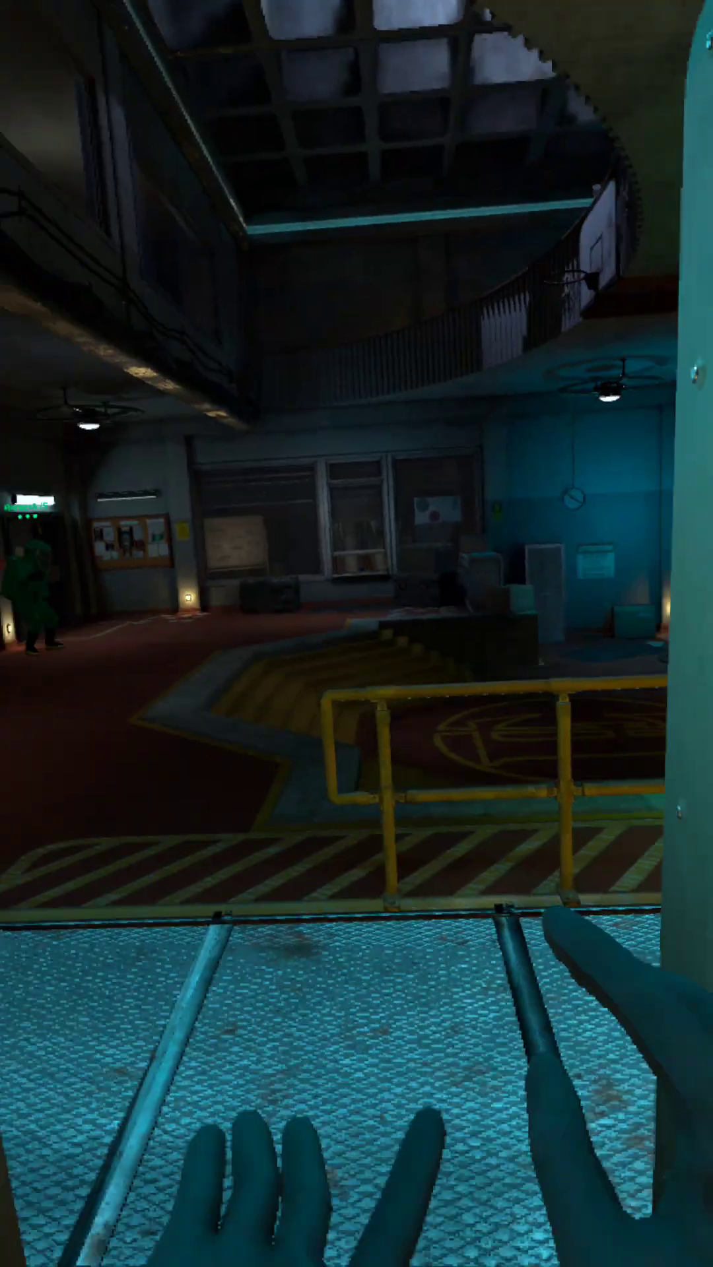
mouse_move(356, 633)
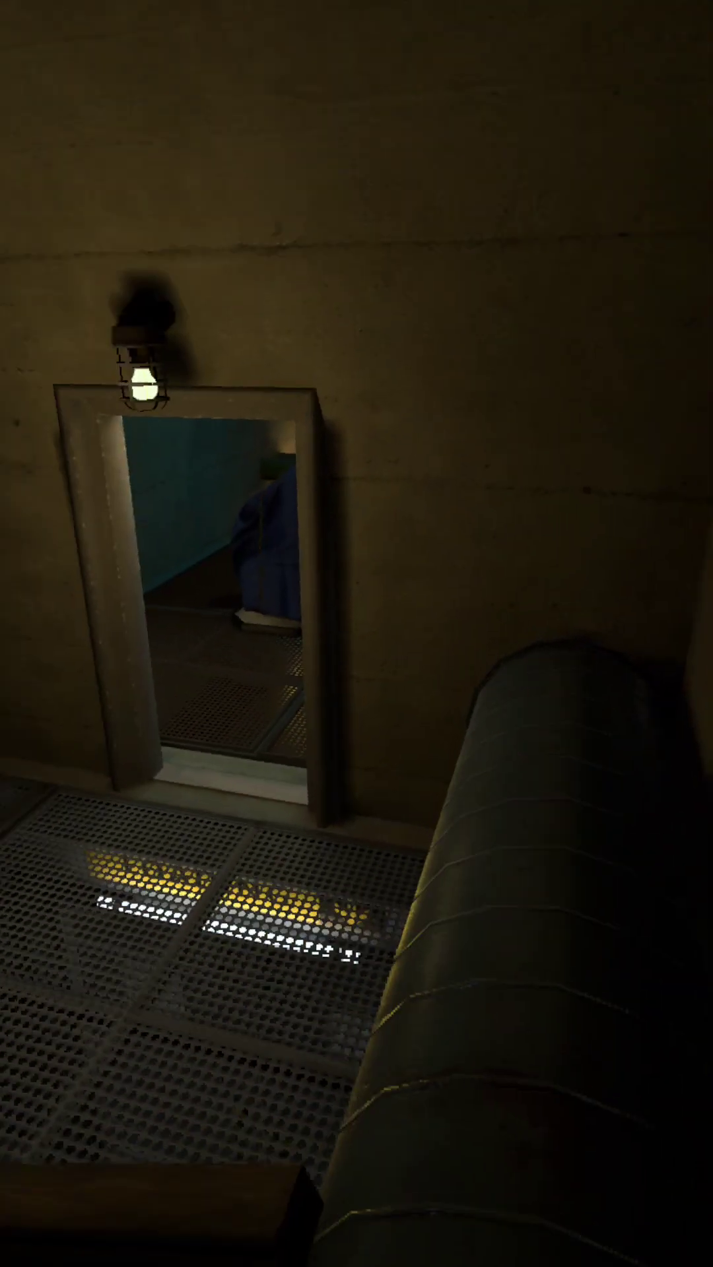
mouse_move(356, 634)
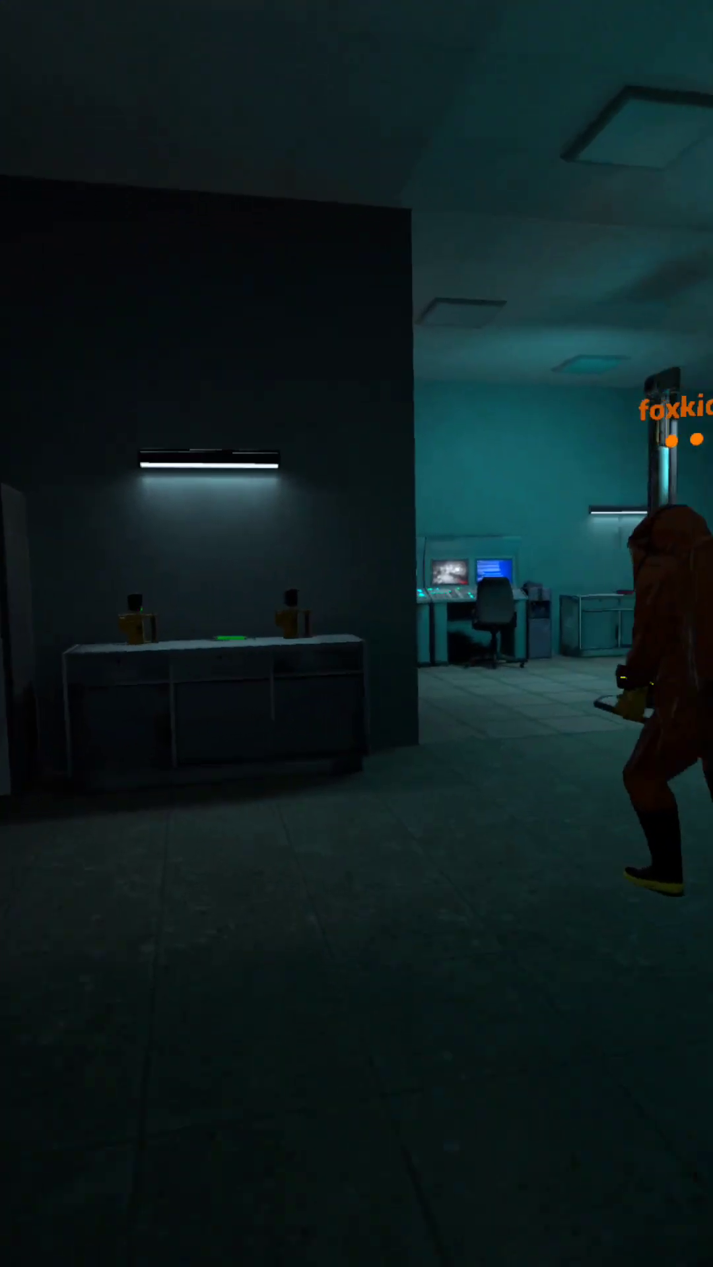
mouse_move(356, 634)
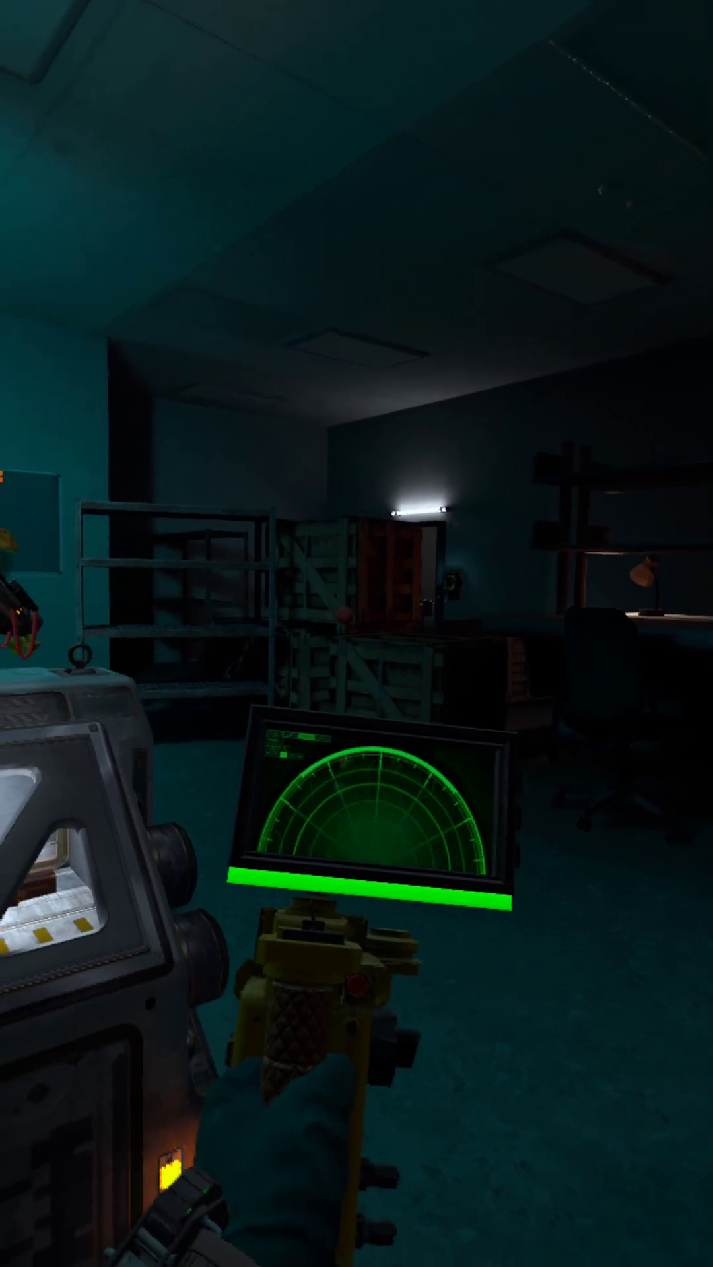
mouse_move(356, 633)
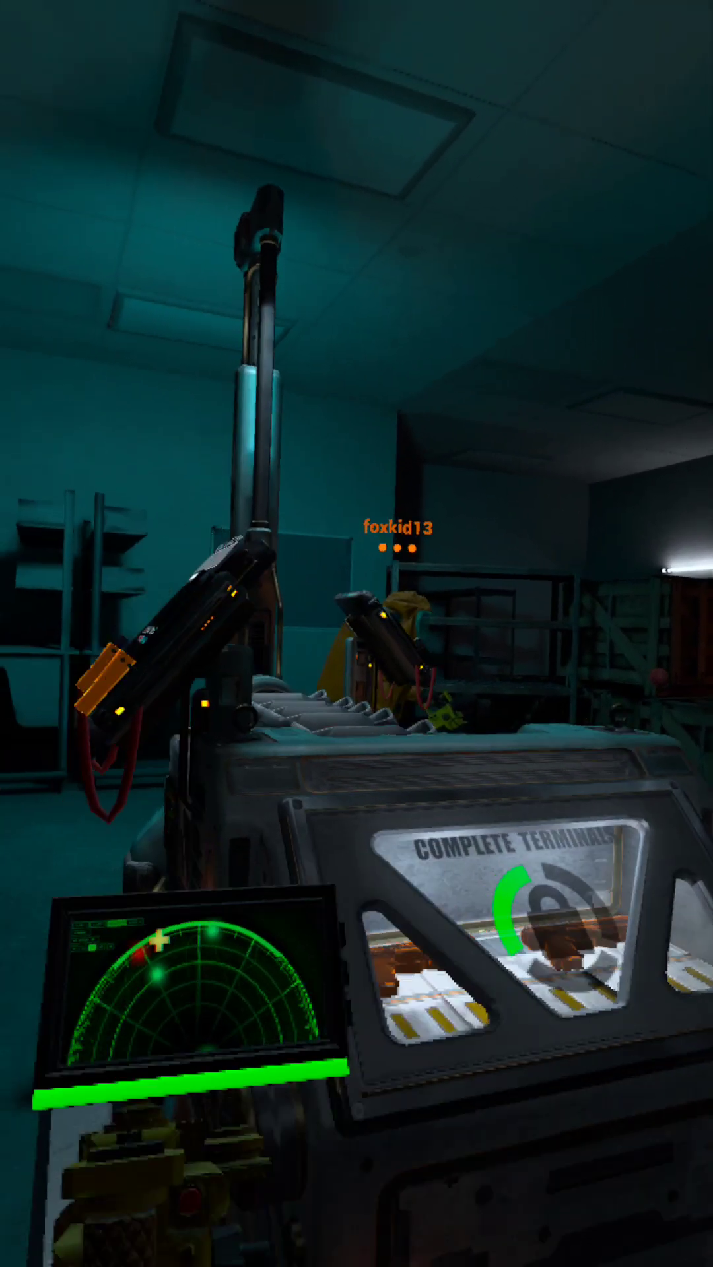